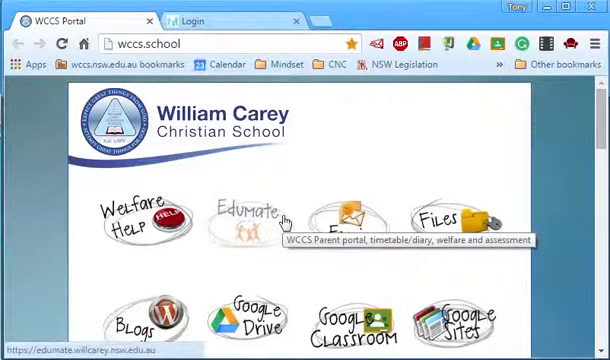
mouse_move(27, 65)
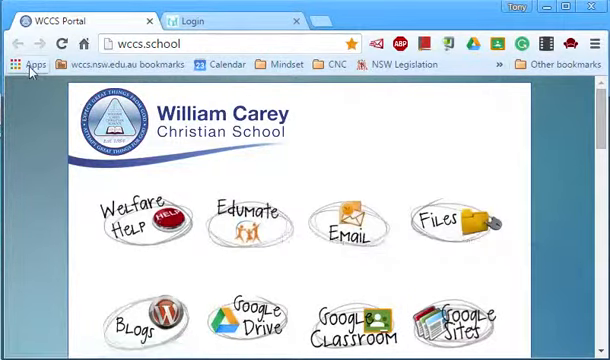
mouse_move(17, 65)
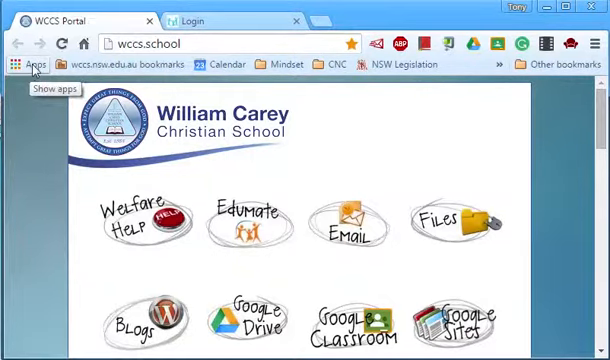
Open the Apps page (chrome://apps) from the bookmarks bar shortcut.
click(30, 64)
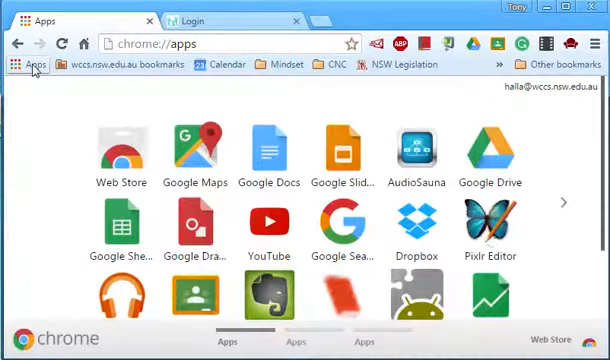
Launch the Web Store app from the Chrome Apps page.
click(120, 150)
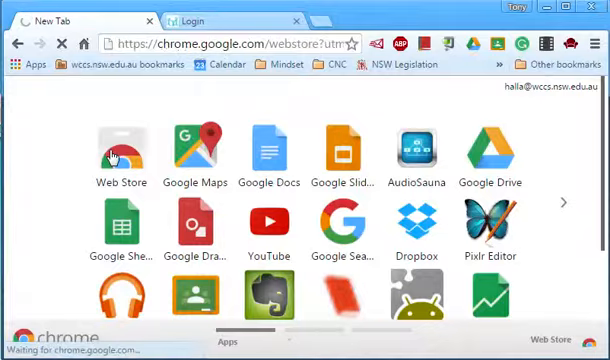
click(119, 150)
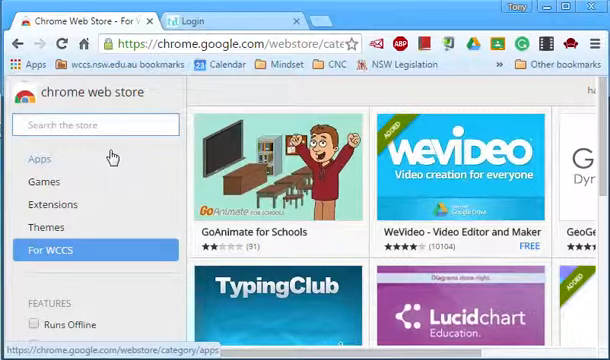
mouse_move(465, 175)
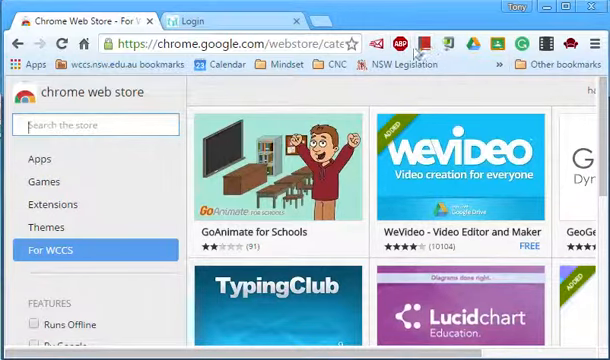
mouse_move(403, 44)
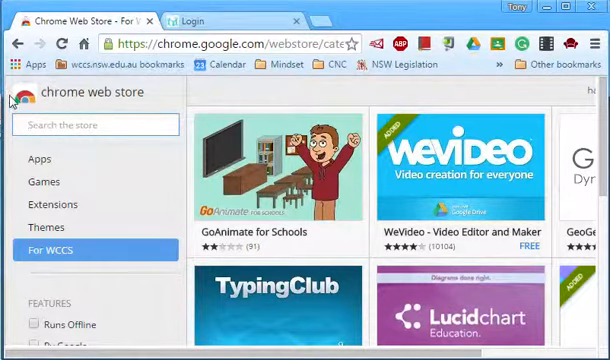
mouse_move(455, 185)
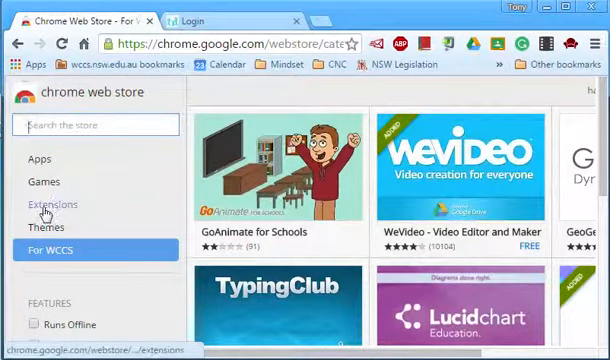
mouse_move(50, 204)
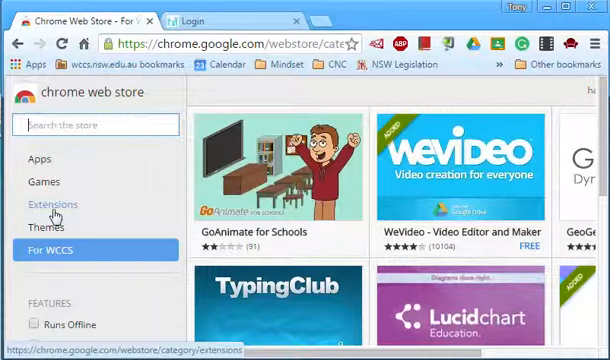
Select Extensions in the Chrome Web Store sidebar.
click(52, 204)
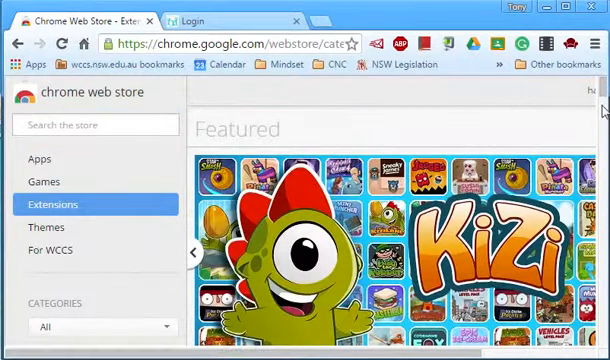
Scroll the featured extensions to reach the Read&Write for Google Chrome listing.
scroll(down, 3)
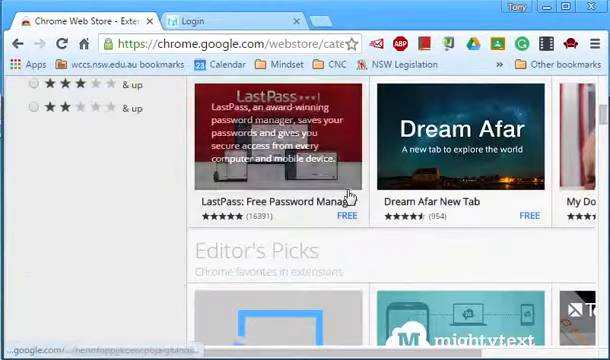
scroll(down, 3)
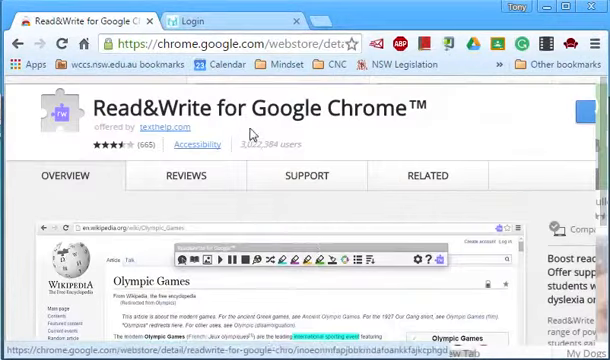
Add Read&Write for Google Chrome and confirm with Add extension.
scroll(down, 3)
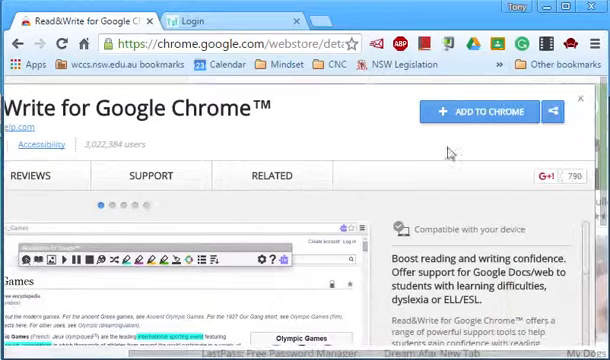
click(488, 110)
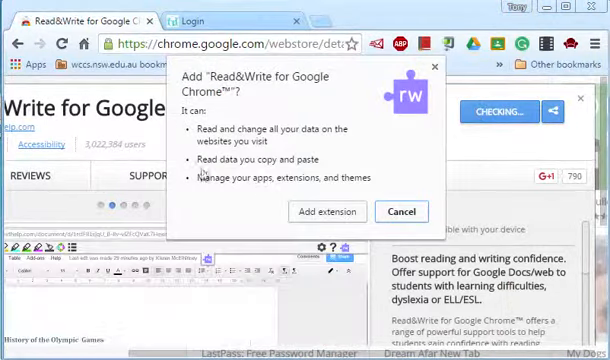
mouse_move(326, 217)
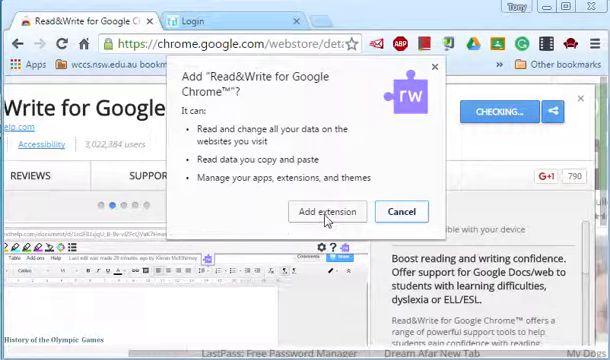
click(325, 211)
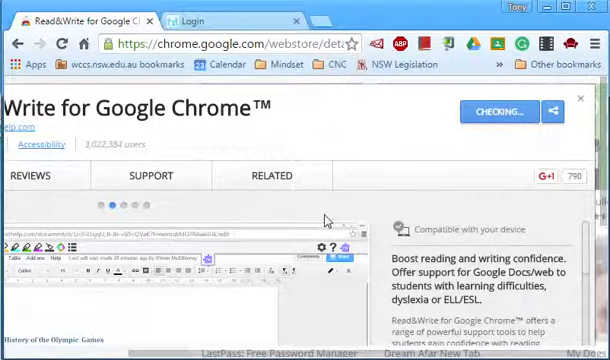
click(500, 110)
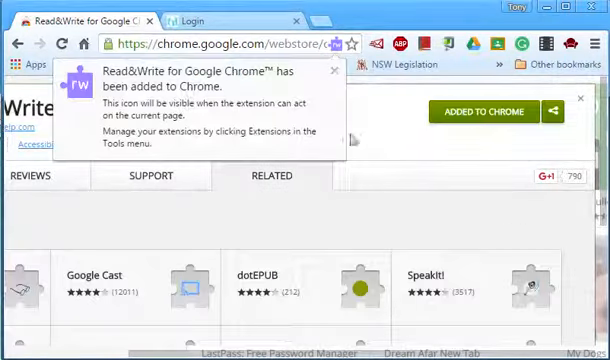
mouse_move(353, 44)
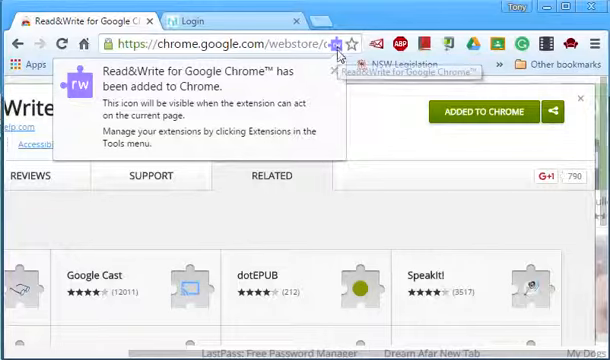